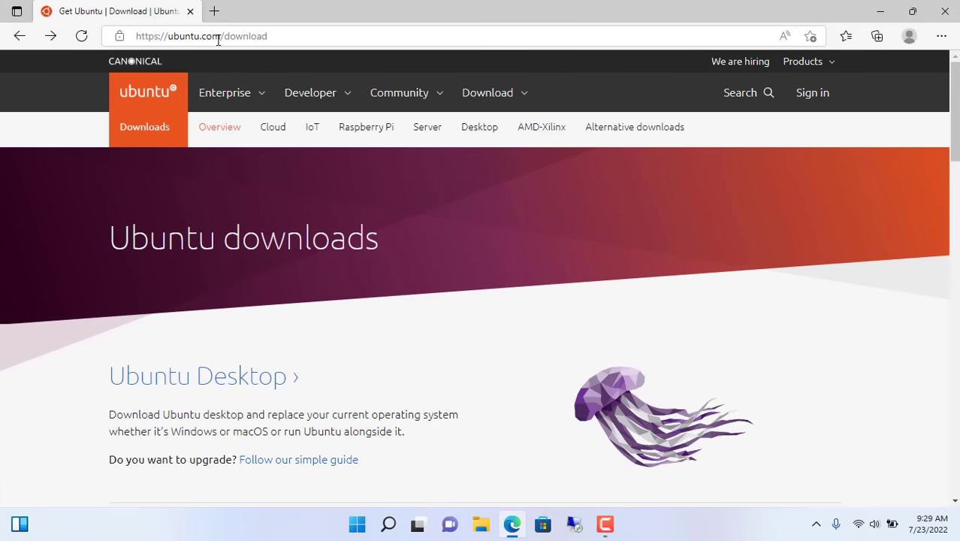
pyautogui.moveTo(144, 126)
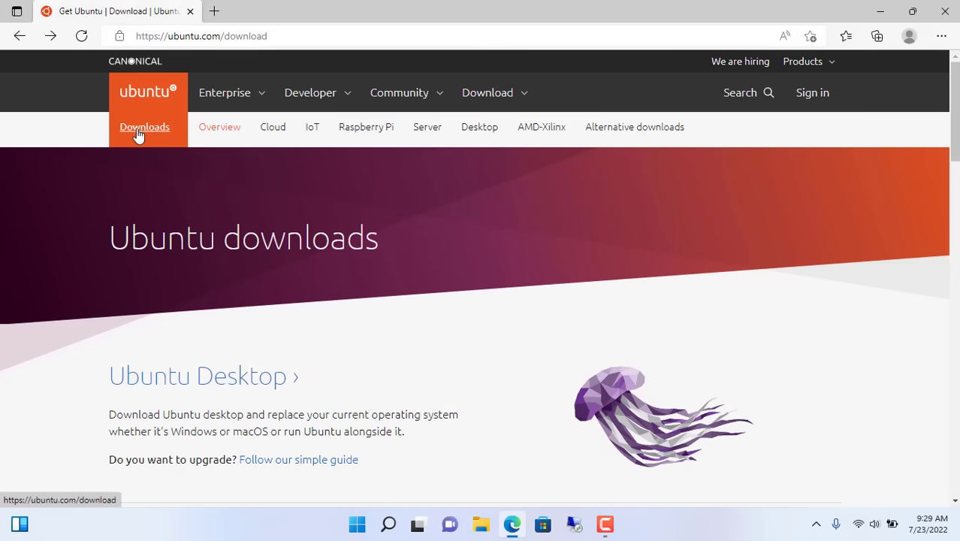
pyautogui.moveTo(426, 126)
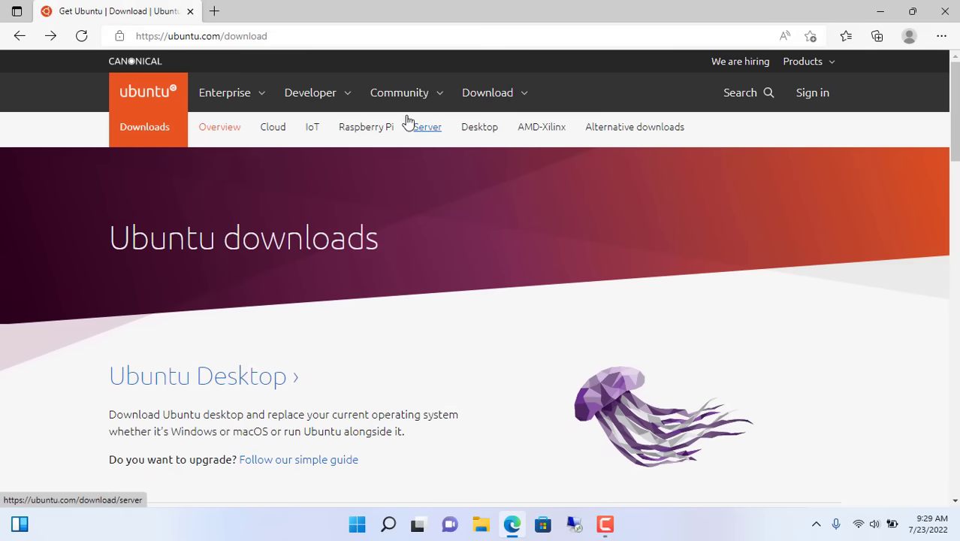
# Reach the manual server installation option on ubuntu.com's Server downloads page.
pyautogui.click(427, 127)
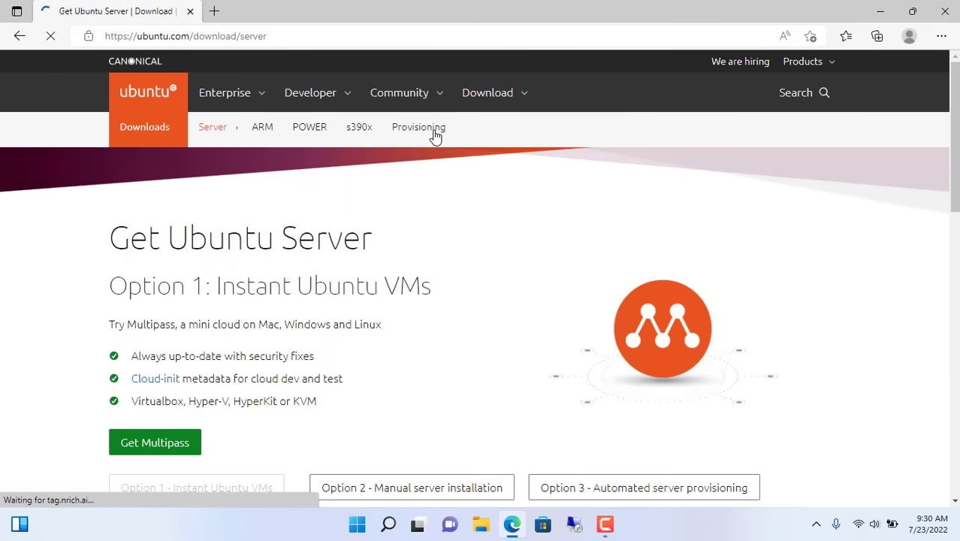
pyautogui.scroll(-3)
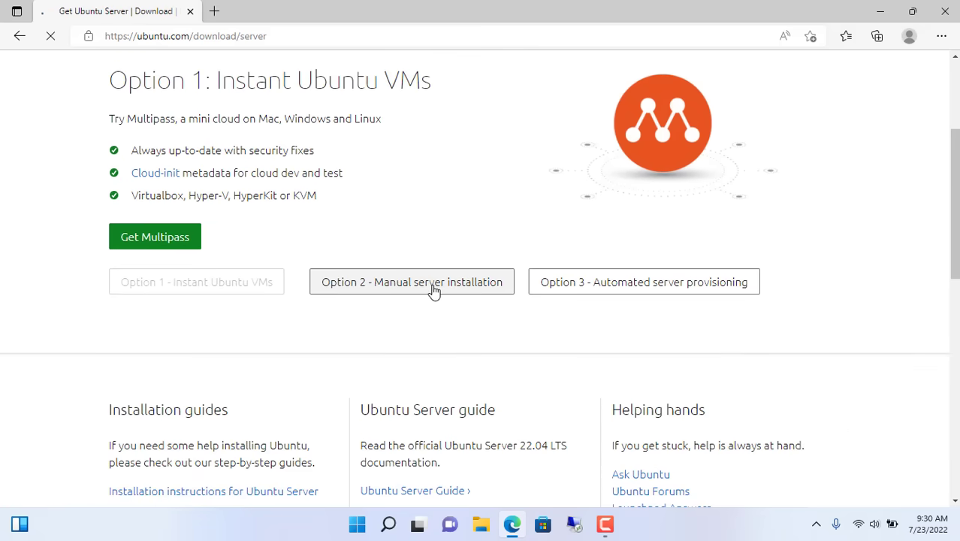
pyautogui.click(411, 283)
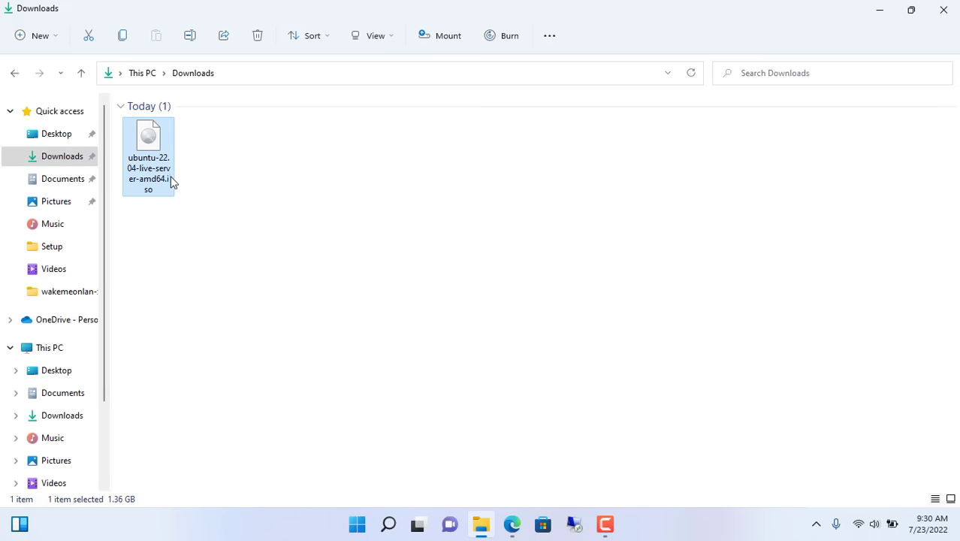
# Locate ubuntu-22.04-live-server-amd64.iso in the Downloads folder.
pyautogui.click(511, 522)
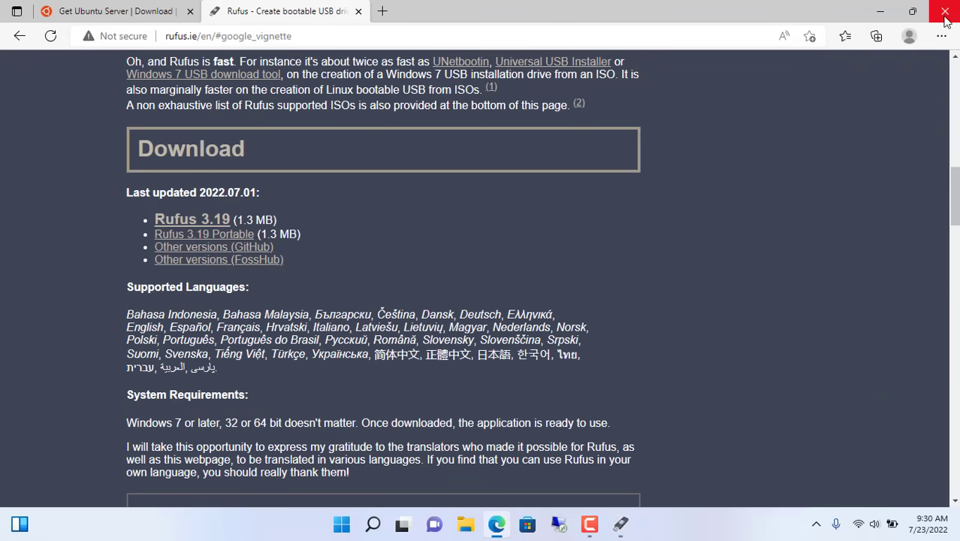
# Close Edge with the rufus.ie download page.
pyautogui.click(589, 523)
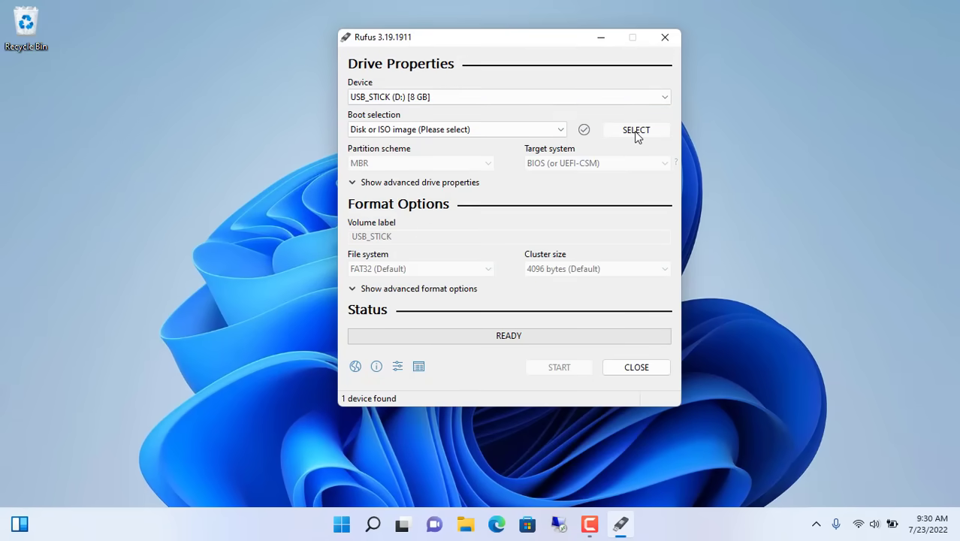
# Load ubuntu-22.04-live-server-amd64.iso from Downloads as the boot image for USB_STICK.
pyautogui.click(635, 129)
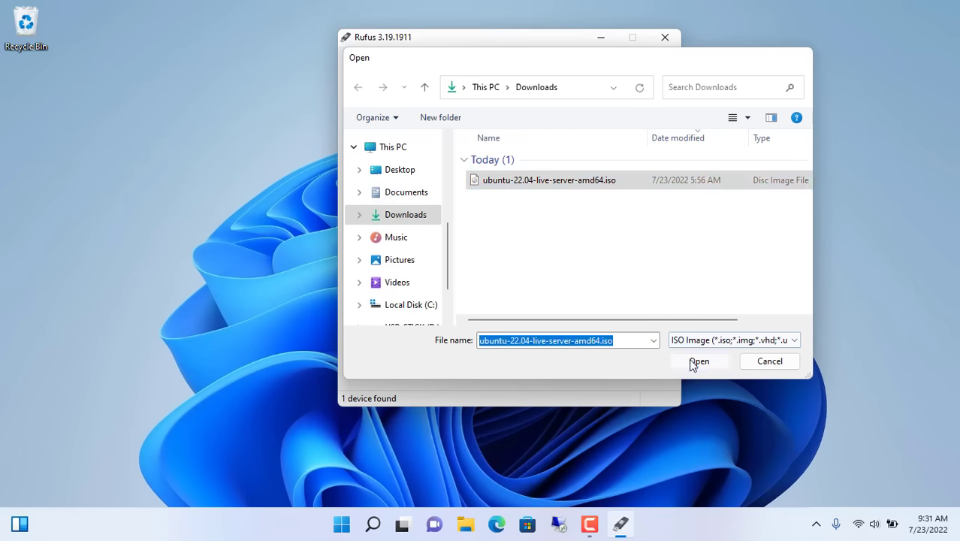
pyautogui.click(698, 360)
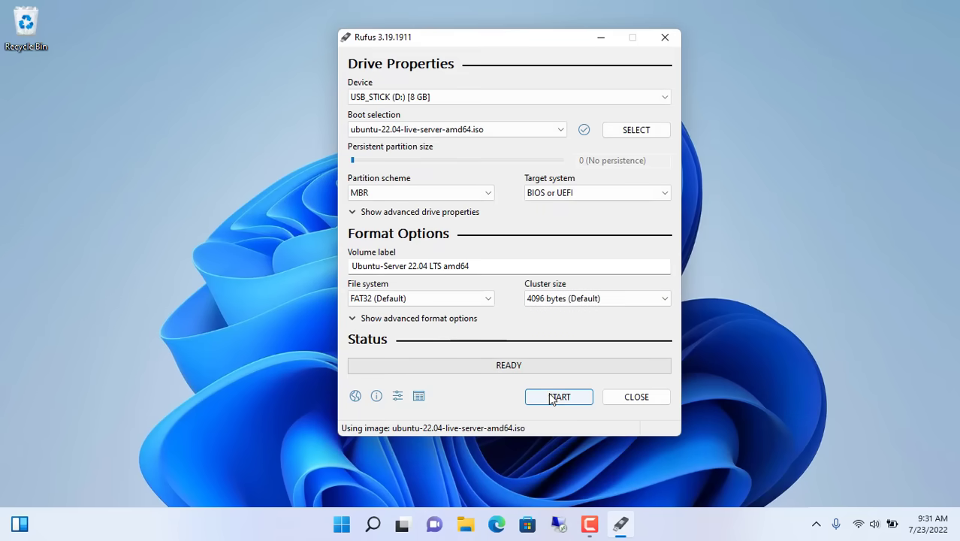
# Write the image in ISO Image mode, accepting the data-erase warning, and close Rufus when READY.
pyautogui.click(558, 397)
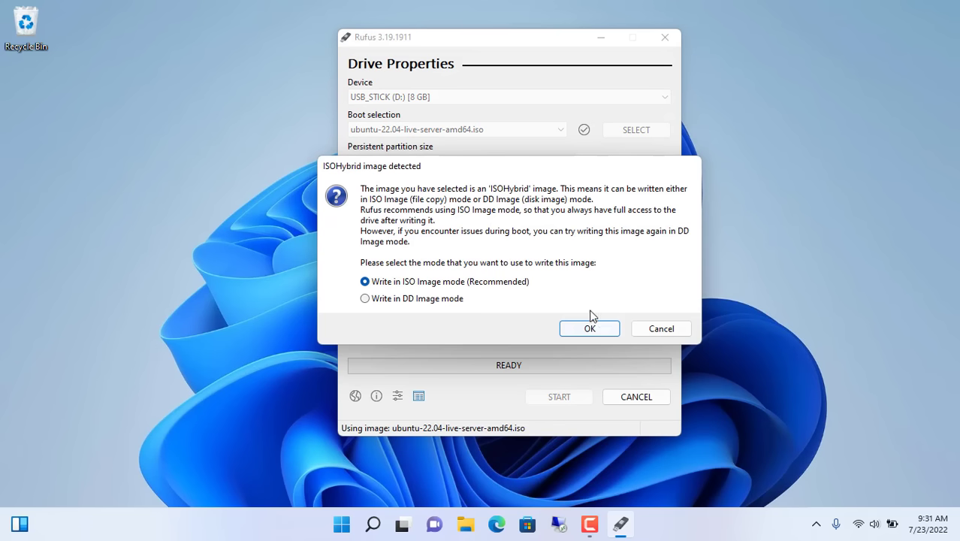
pyautogui.click(589, 328)
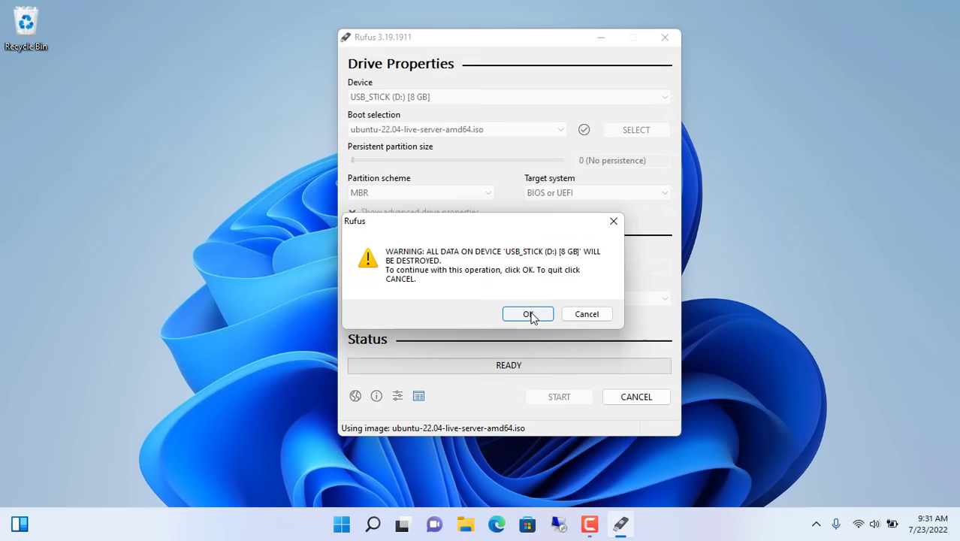
pyautogui.click(527, 314)
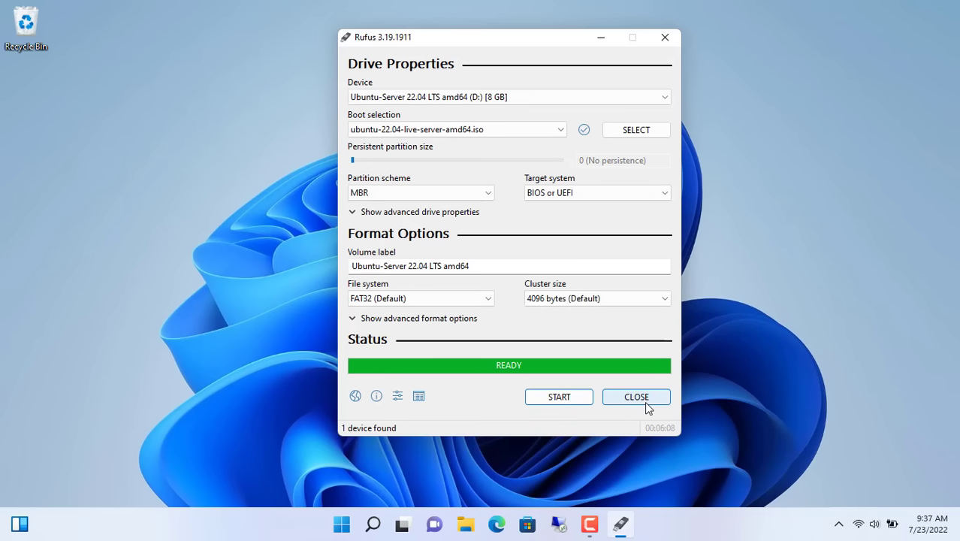
pyautogui.click(637, 396)
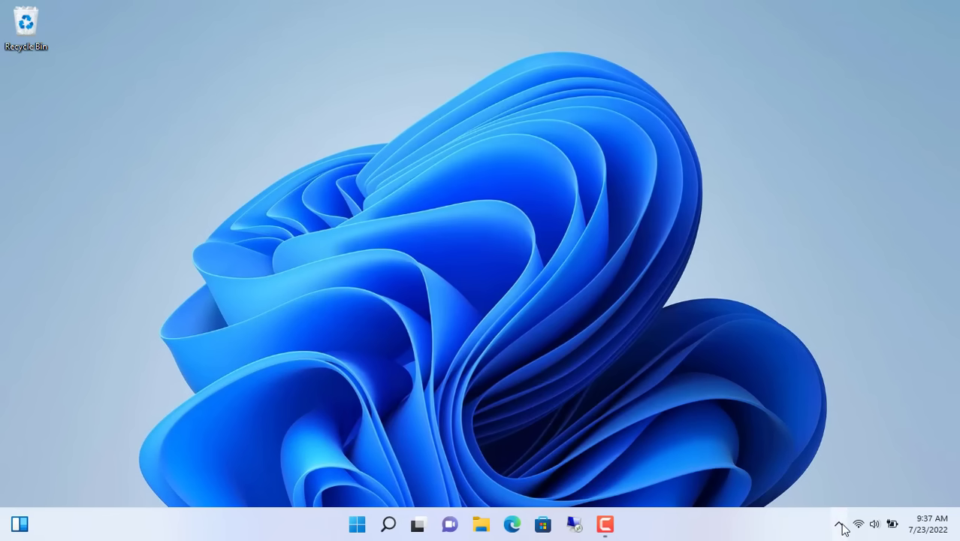